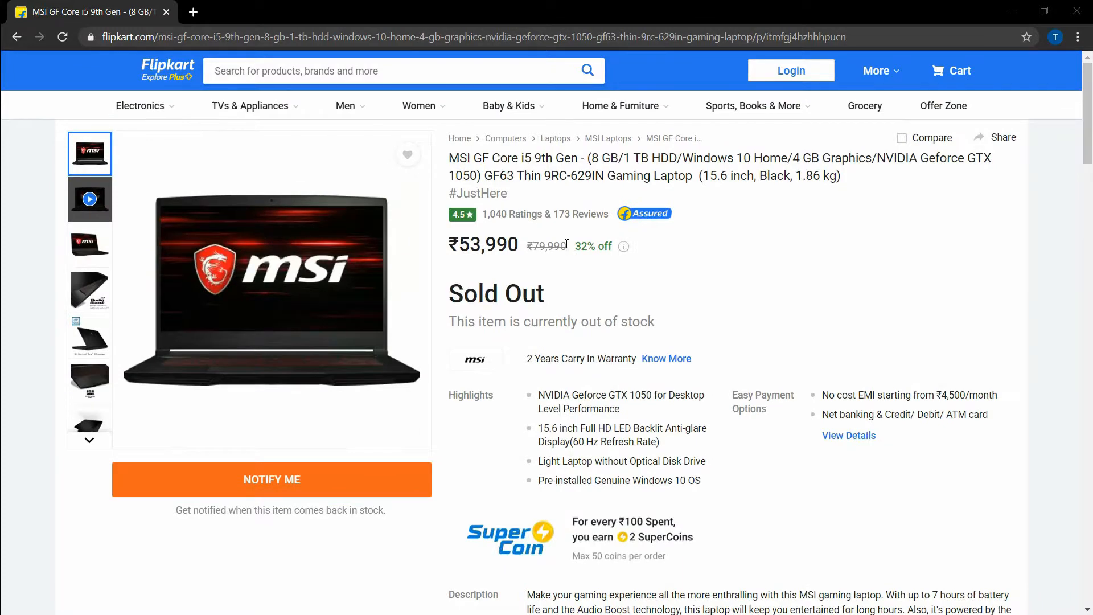
- Select the struck-through ₹79,990 MRP beside the ₹53,990 sale price
{"action": "double_click", "coordinate": [547, 246]}
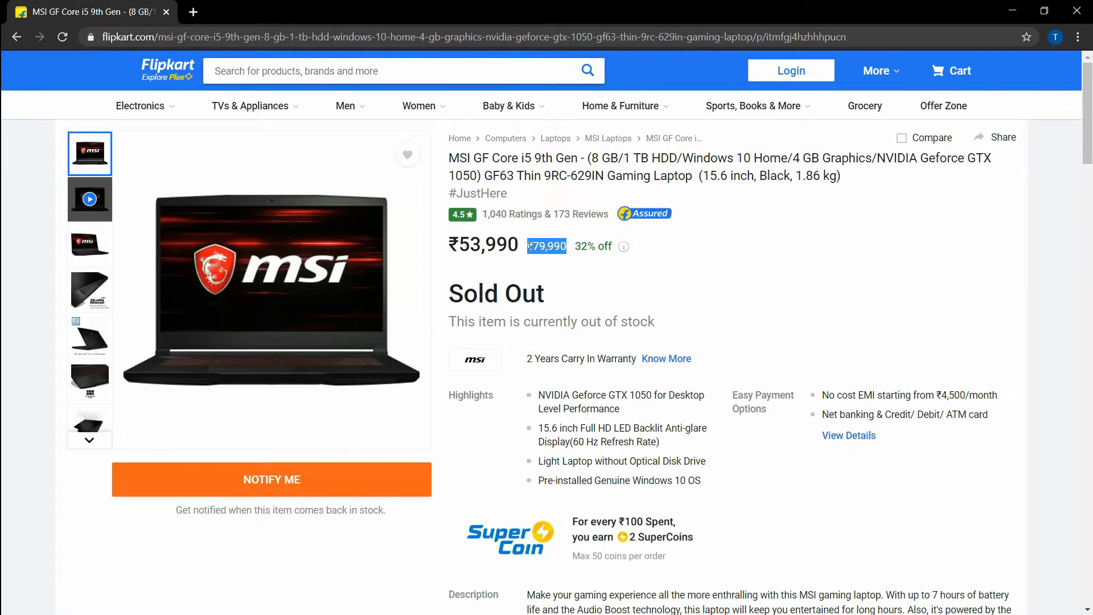